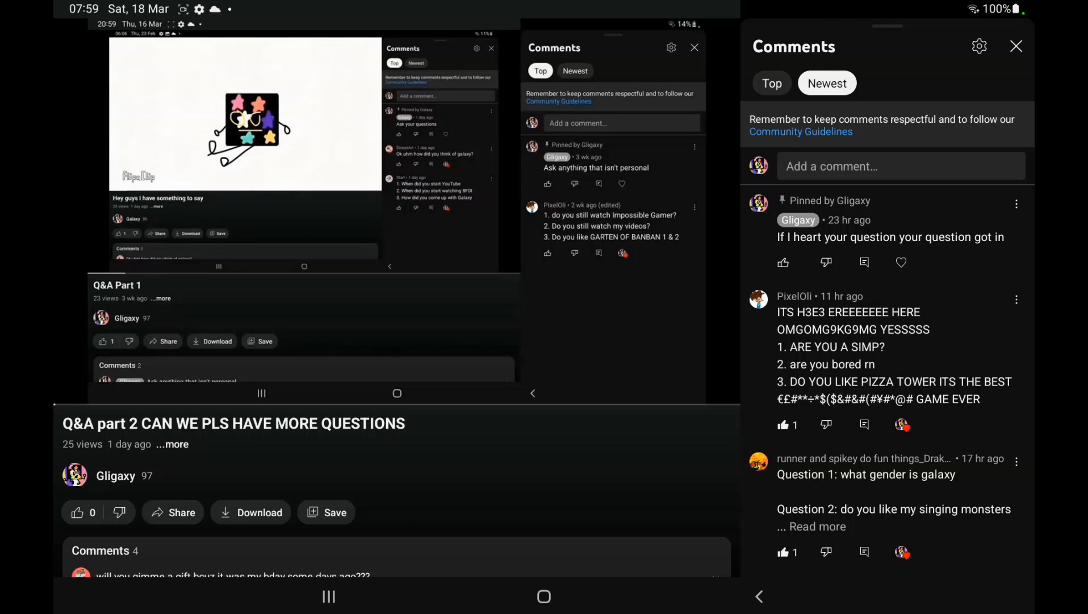
Expand the third newest comment to reveal its full numbered question list, including Question 3
click(813, 526)
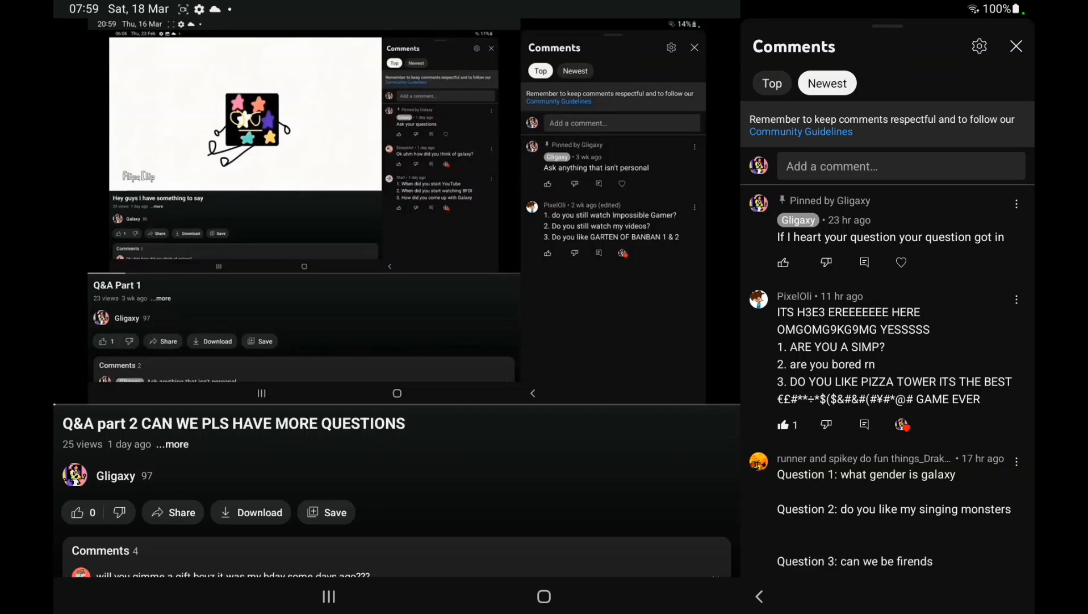